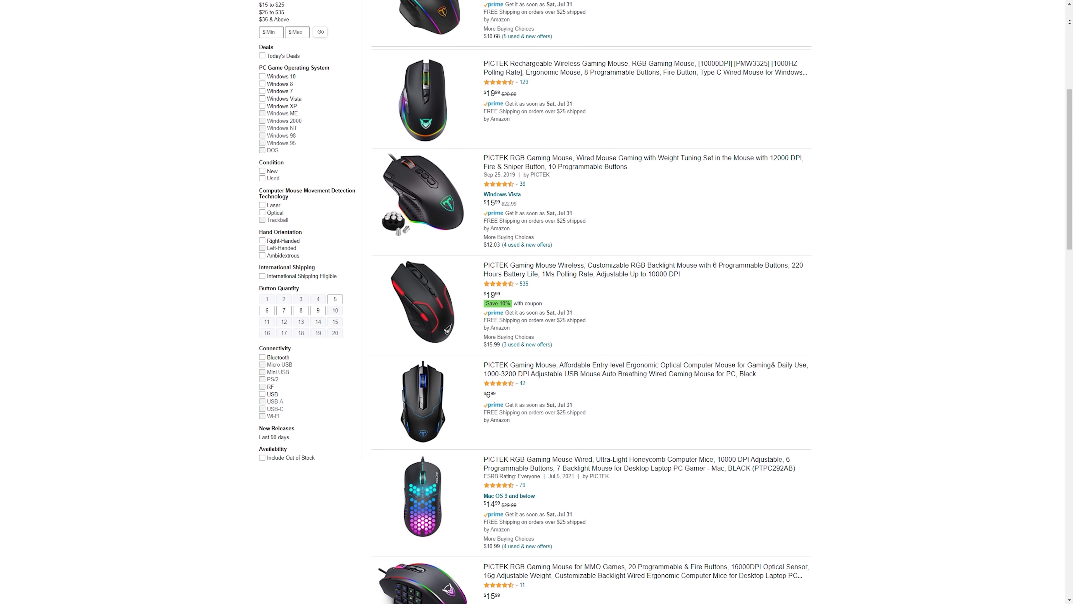
{"action": "scroll", "scroll_direction": "down", "scroll_amount": 3}
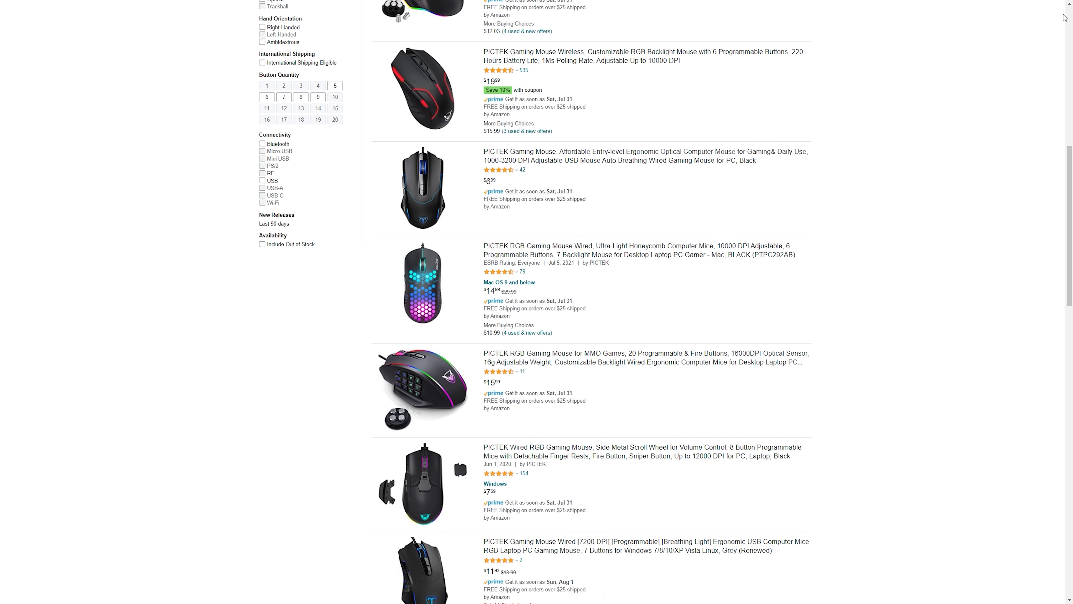